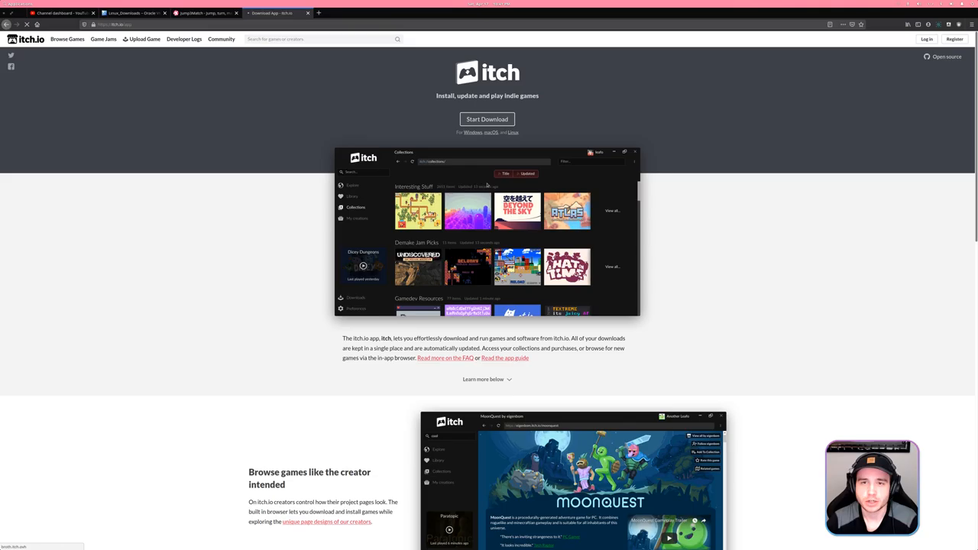
# Download the itch-setup installer from the Linux link on the itch.io app page
pyautogui.click(487, 119)
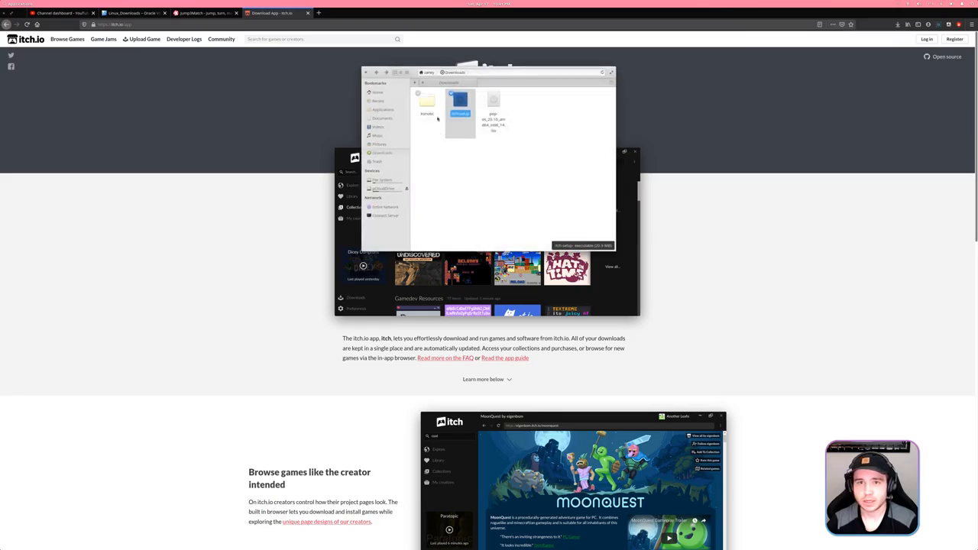
# Tick Execute in itch-setup's Properties permissions, then double-click it to launch the installer
pyautogui.rightClick(460, 111)
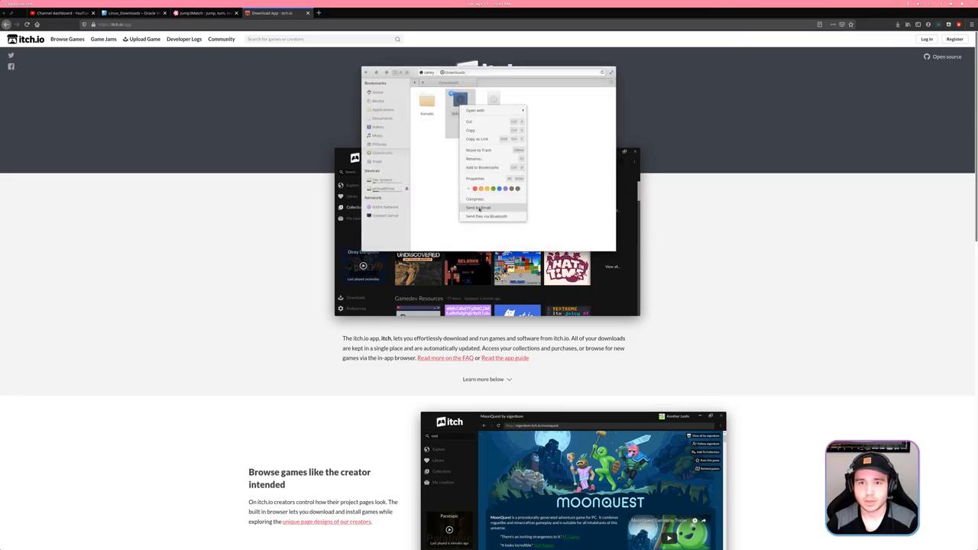
pyautogui.click(475, 178)
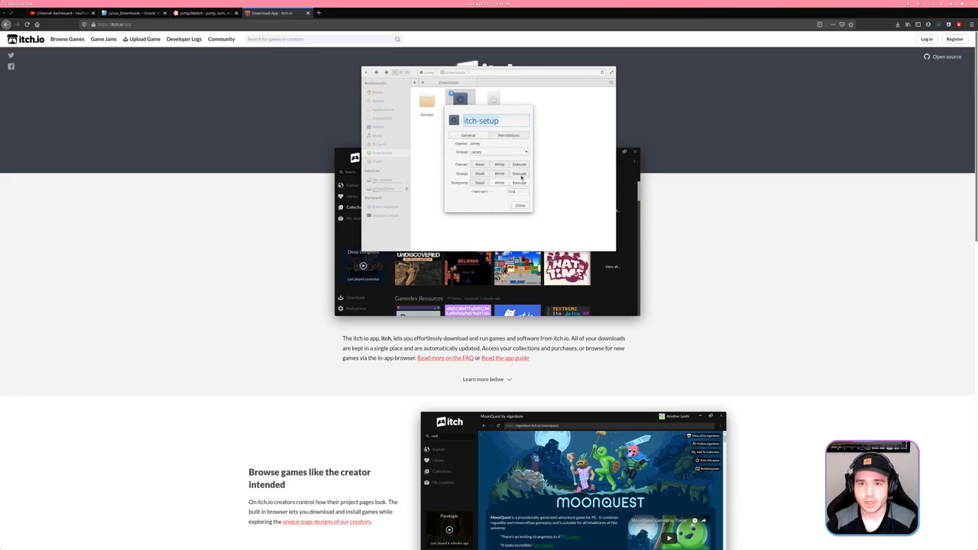
pyautogui.click(520, 204)
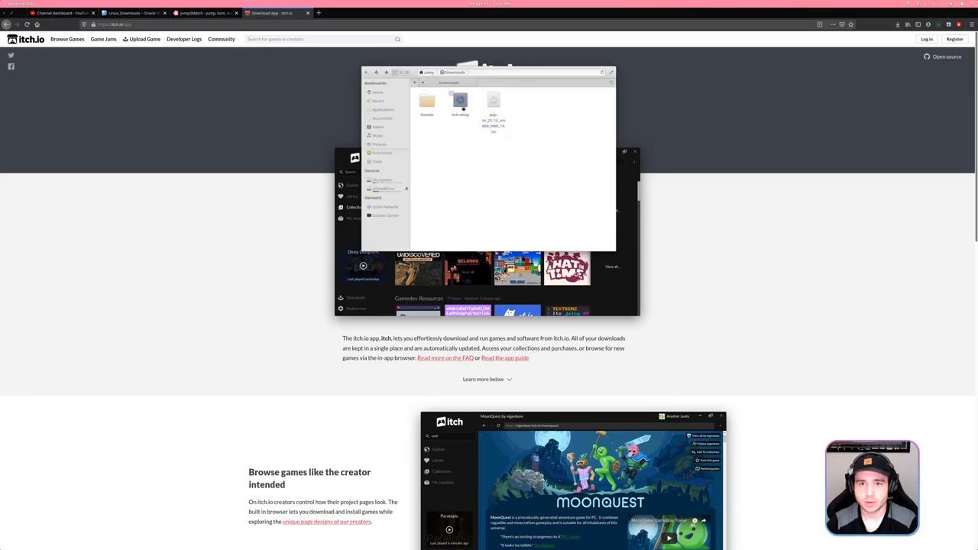
pyautogui.doubleClick(460, 103)
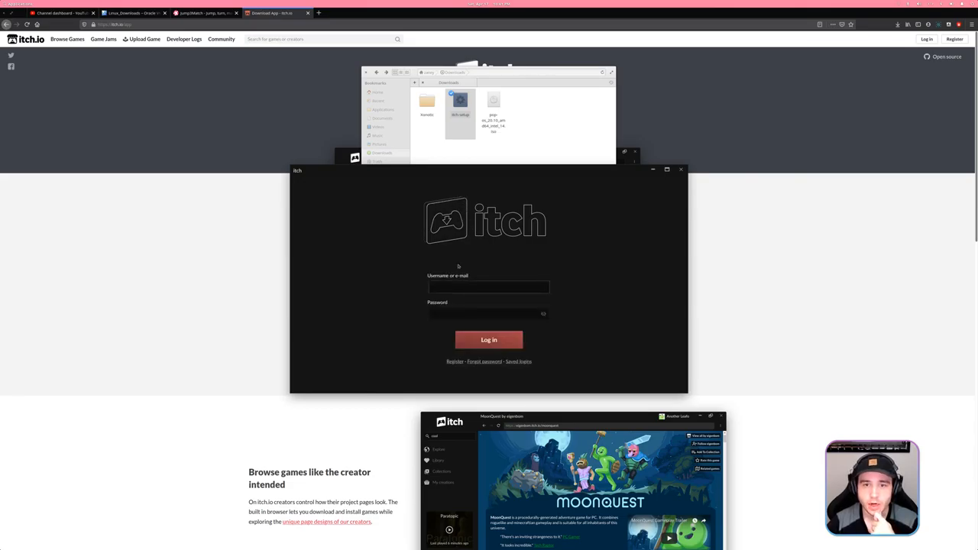
# Submit the itch login form, bringing up the reCAPTCHA challenge
pyautogui.click(489, 287)
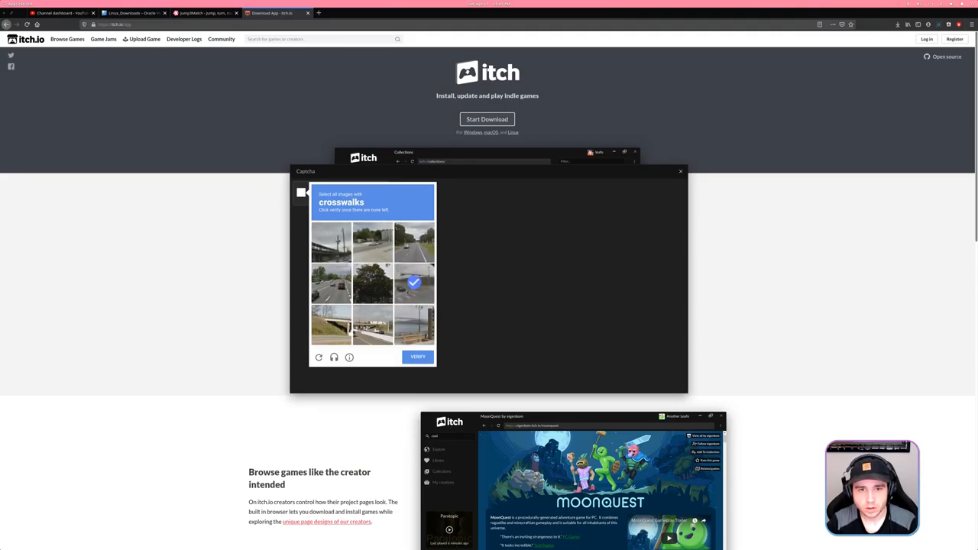
# Answer the crosswalk, taxi and bus reCAPTCHA rounds until a parking-meters challenge appears
pyautogui.click(417, 357)
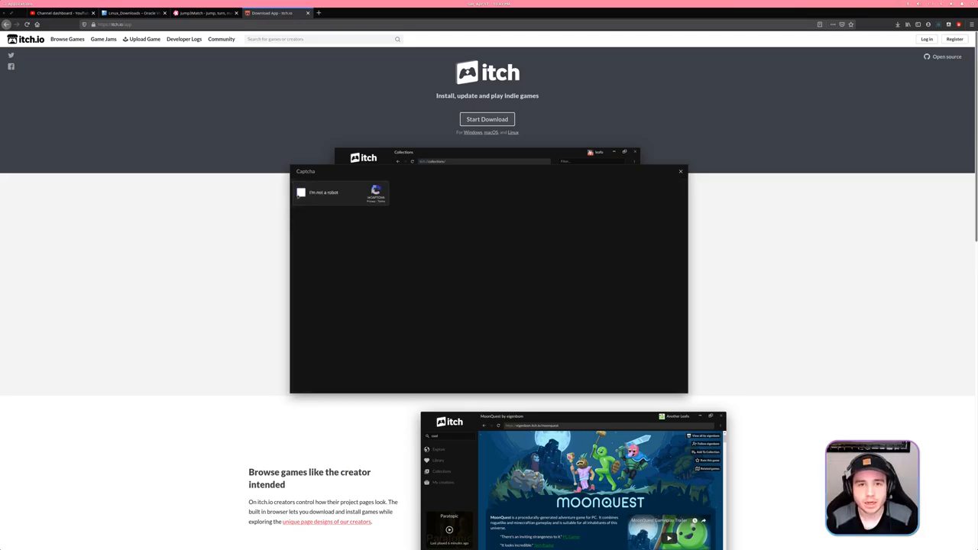
pyautogui.click(301, 192)
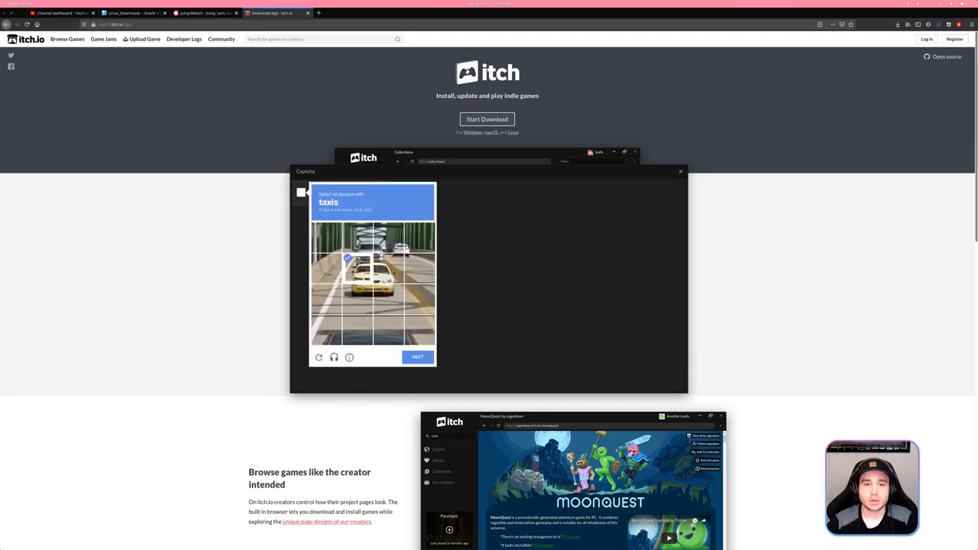
pyautogui.click(417, 357)
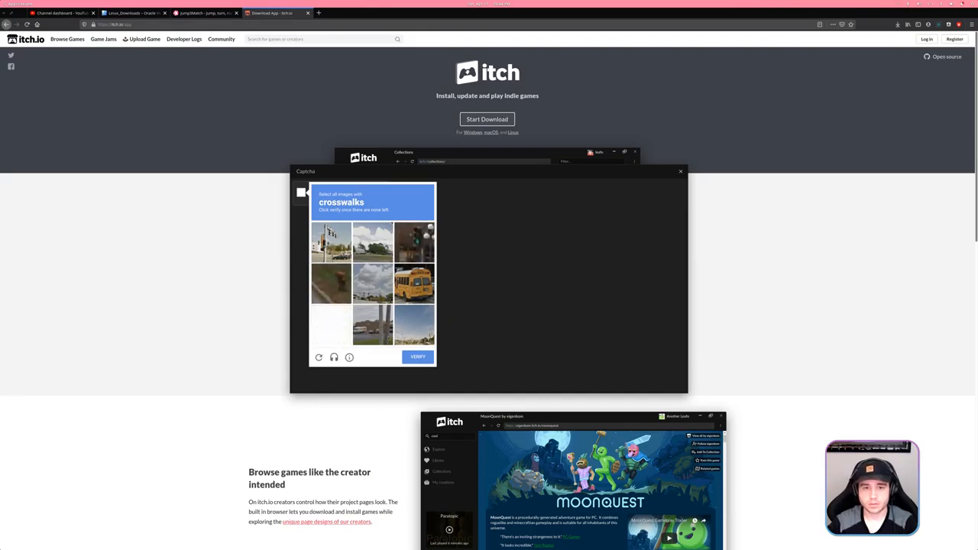
pyautogui.click(330, 324)
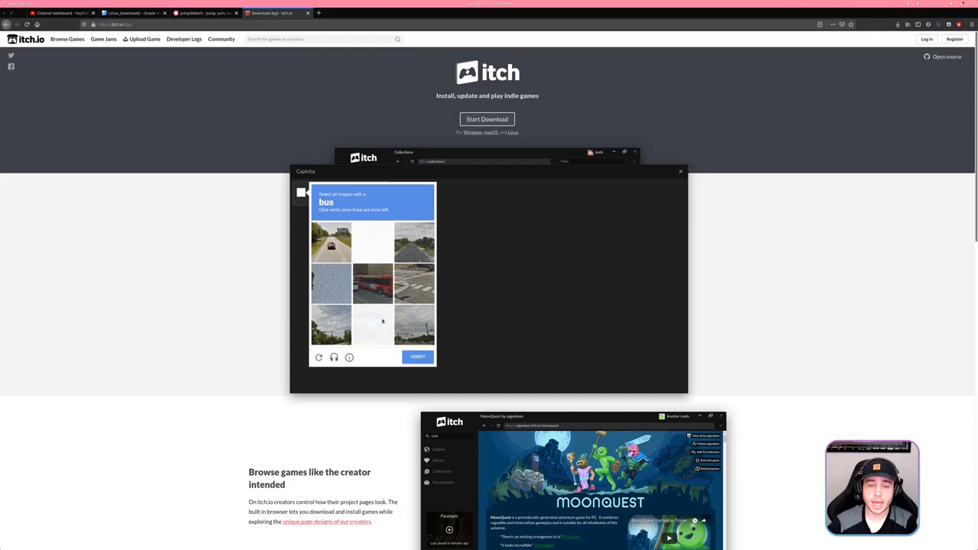
pyautogui.click(372, 243)
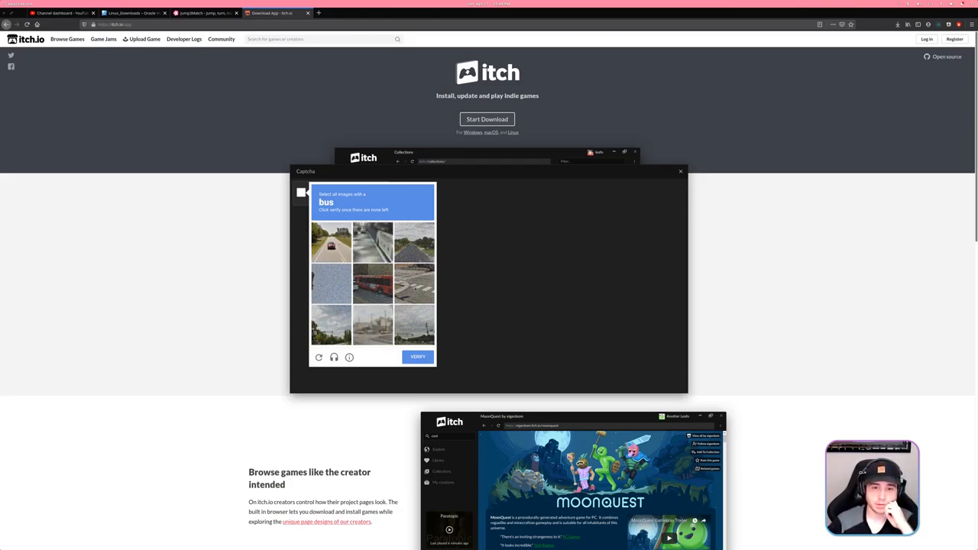
pyautogui.click(414, 283)
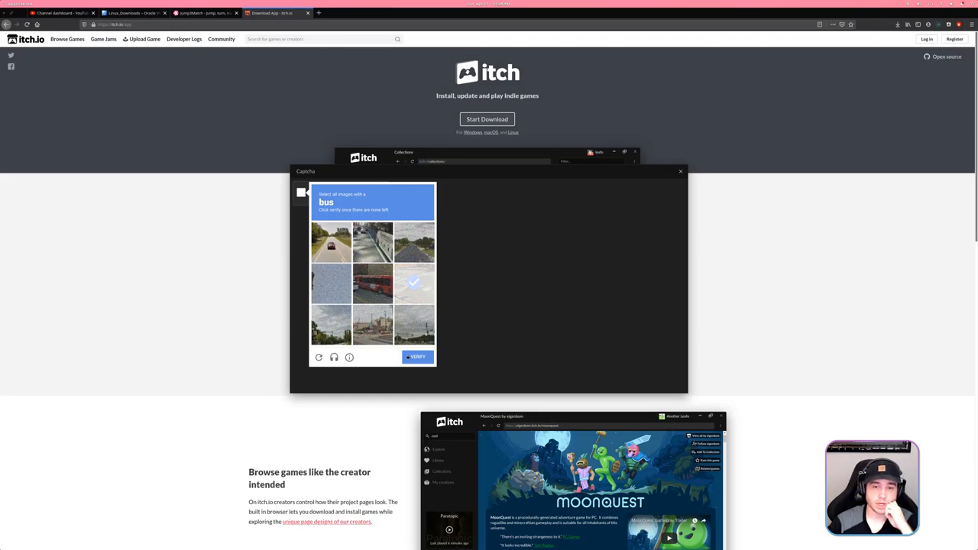
pyautogui.click(414, 284)
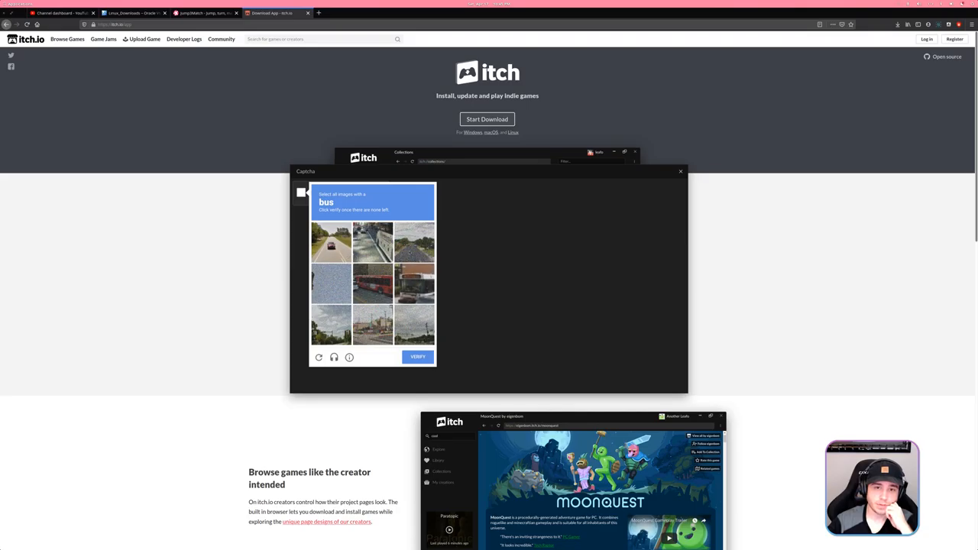
pyautogui.click(373, 242)
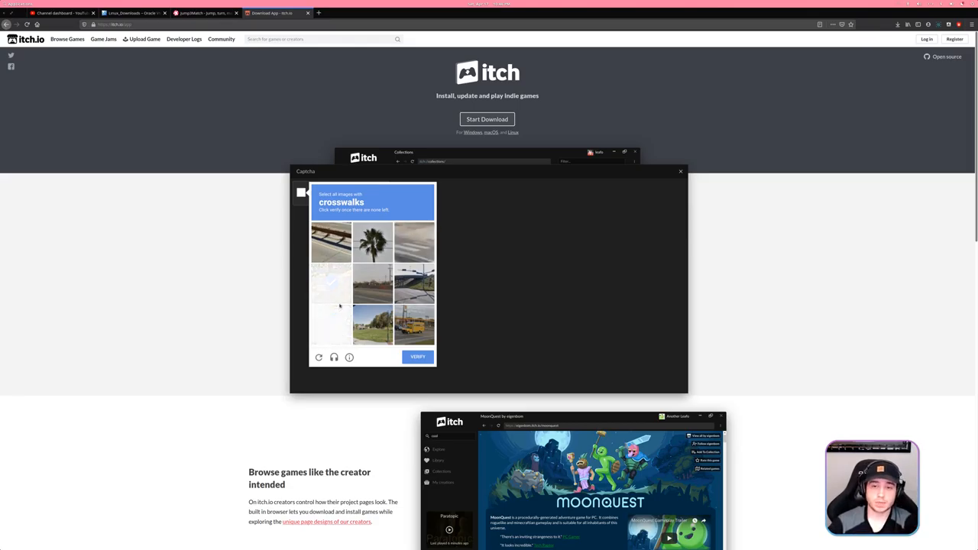
pyautogui.click(414, 242)
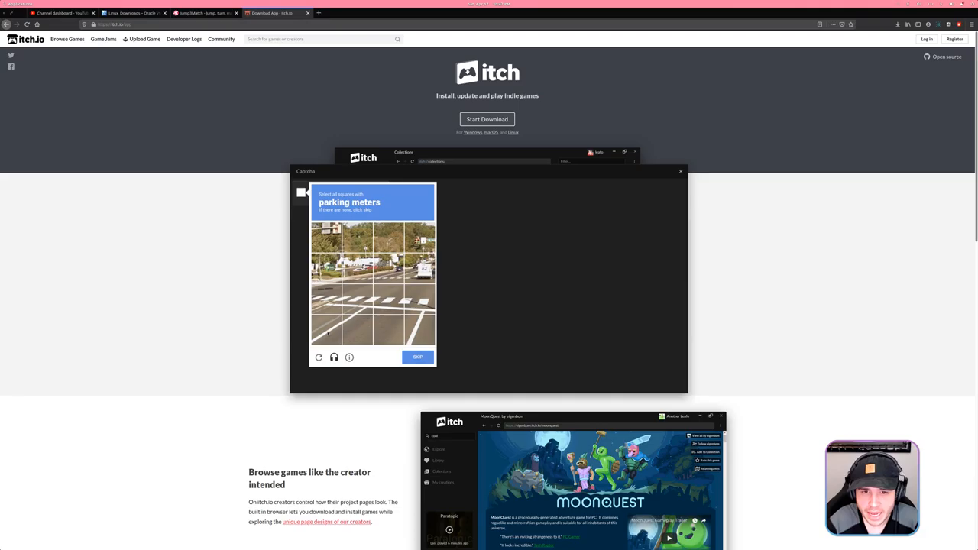
# Skip parking meters and submit the traffic-light and crosswalk rounds until a bicycles challenge appears
pyautogui.click(388, 267)
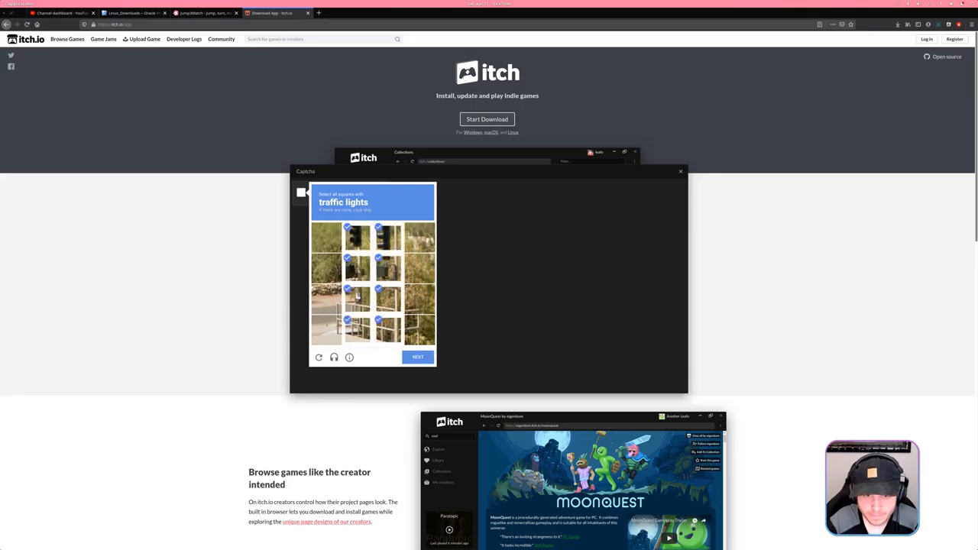
pyautogui.click(418, 357)
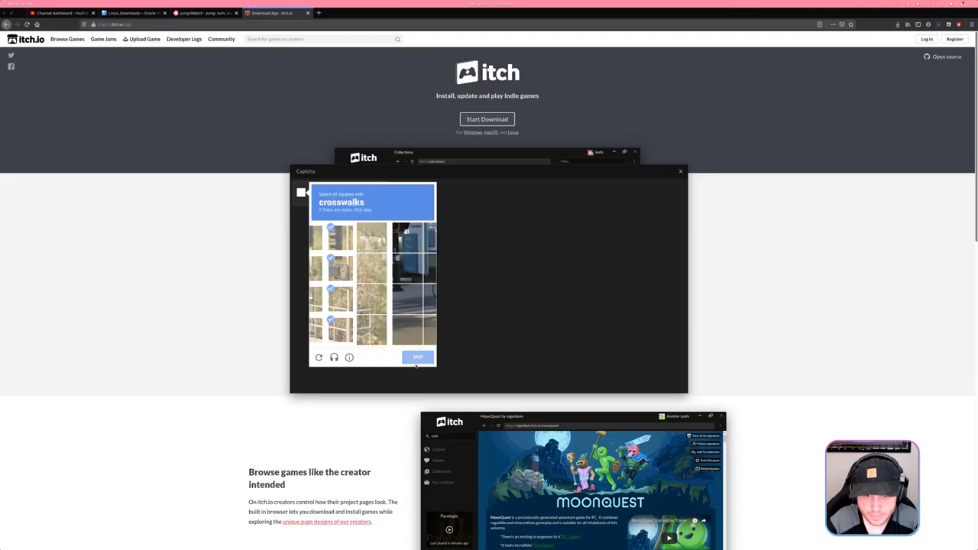
pyautogui.click(417, 357)
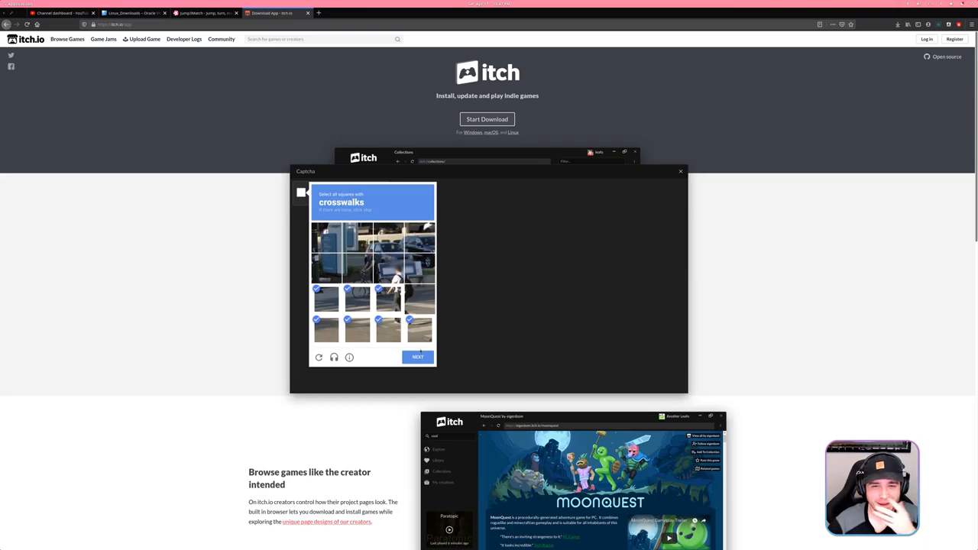
pyautogui.click(417, 357)
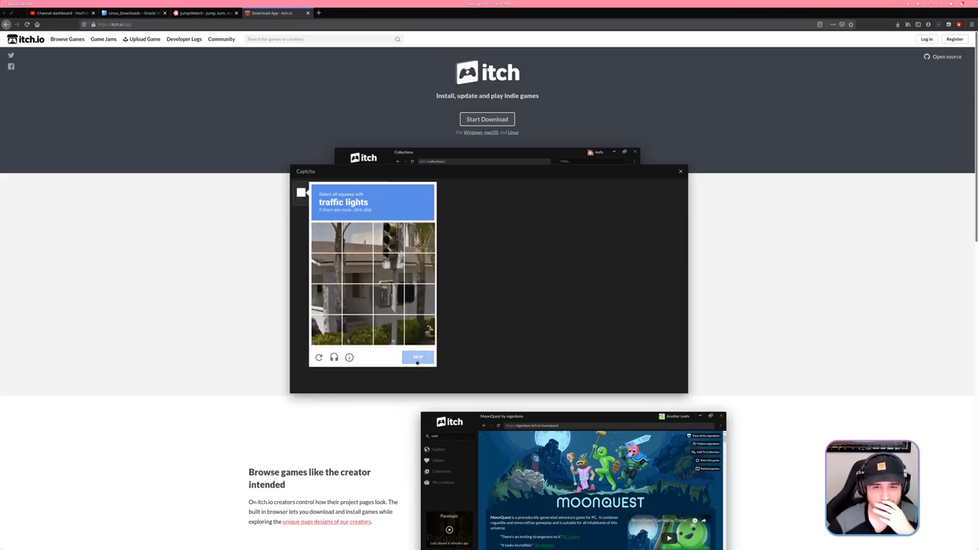
pyautogui.click(388, 237)
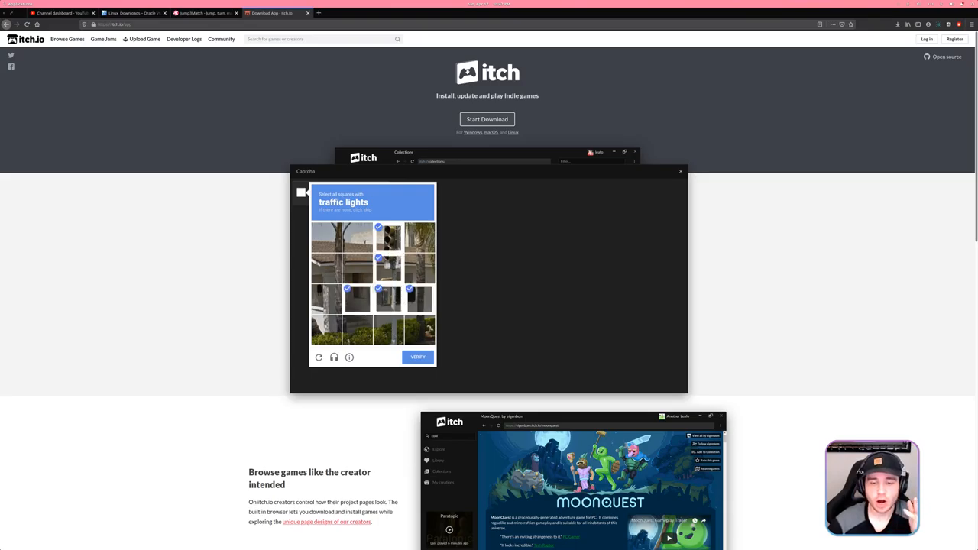
pyautogui.click(418, 356)
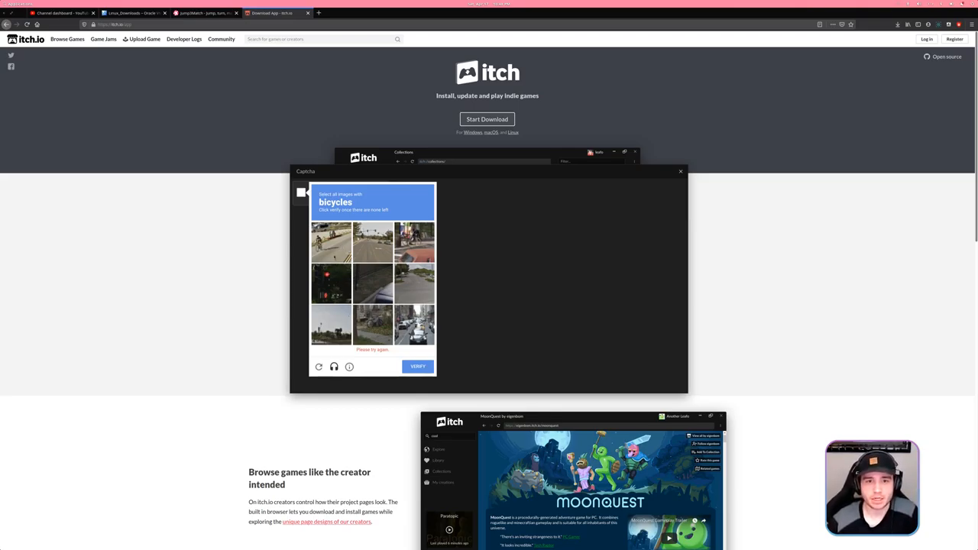
# Select all bicycle tiles, including newly appearing ones, and verify the captcha
pyautogui.click(330, 241)
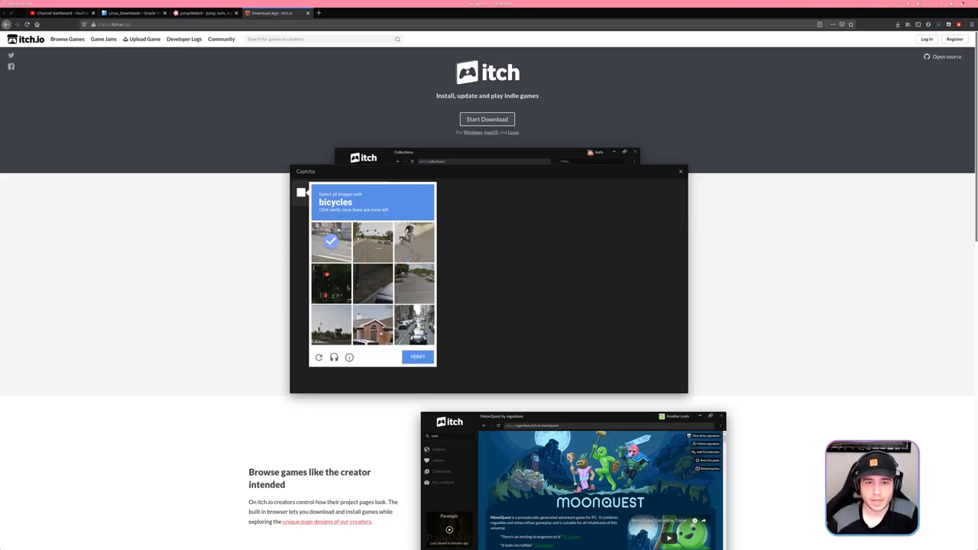
pyautogui.click(413, 243)
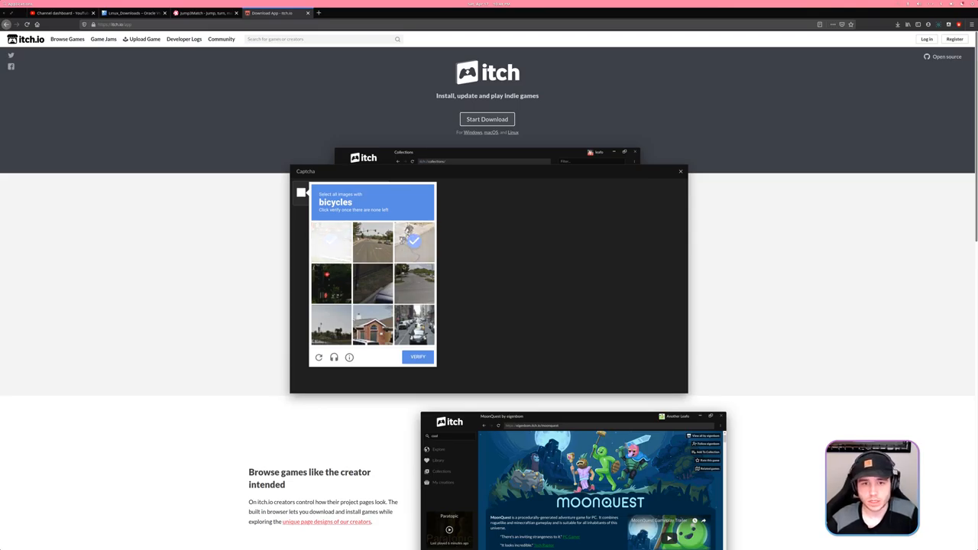
pyautogui.click(414, 241)
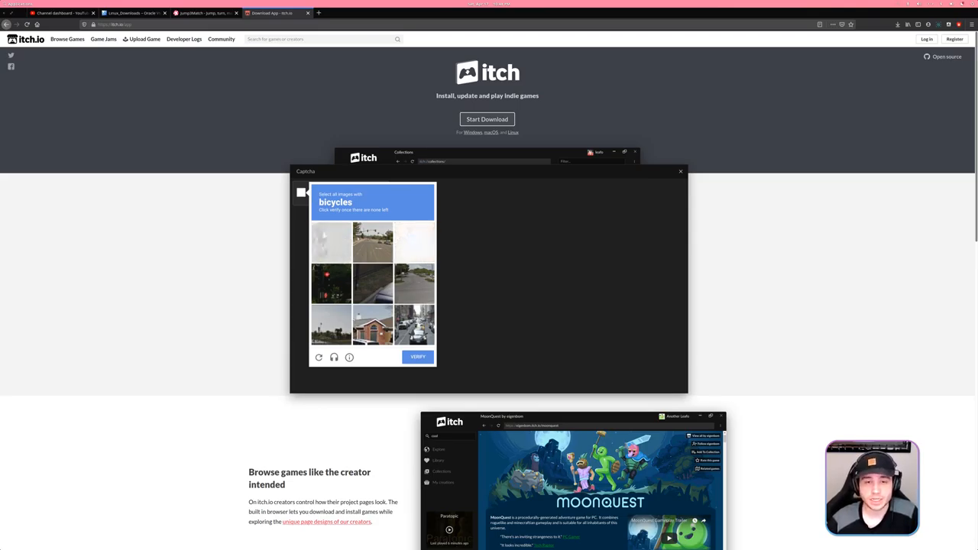
pyautogui.click(330, 242)
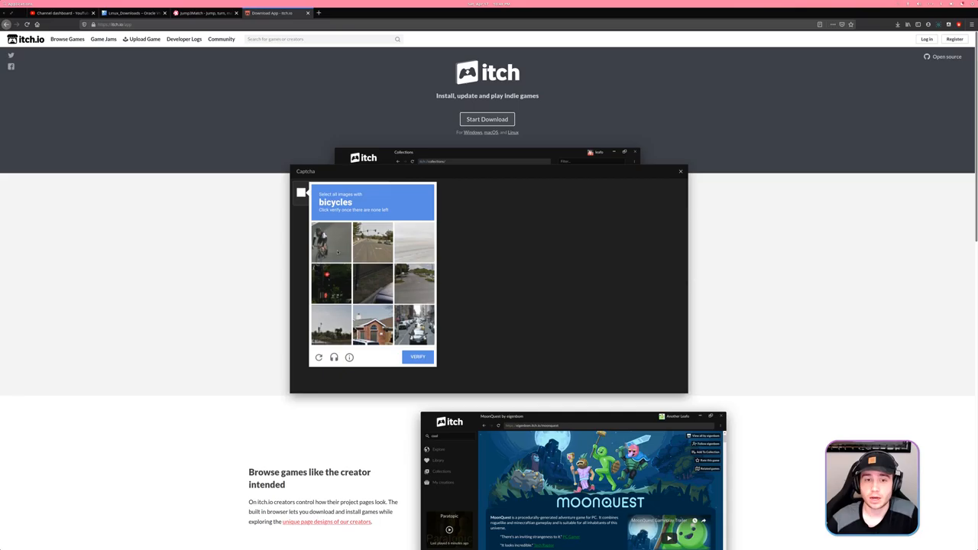
pyautogui.click(330, 242)
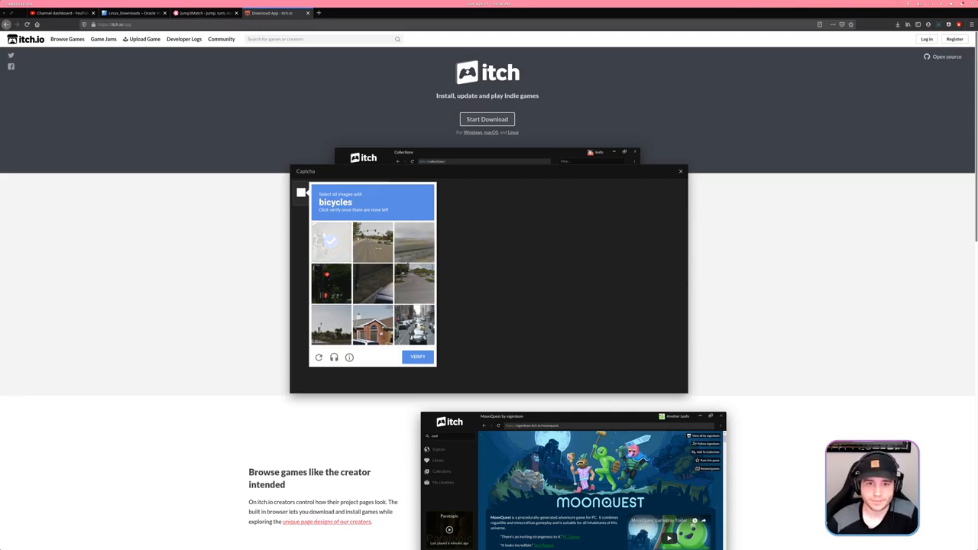
pyautogui.click(331, 242)
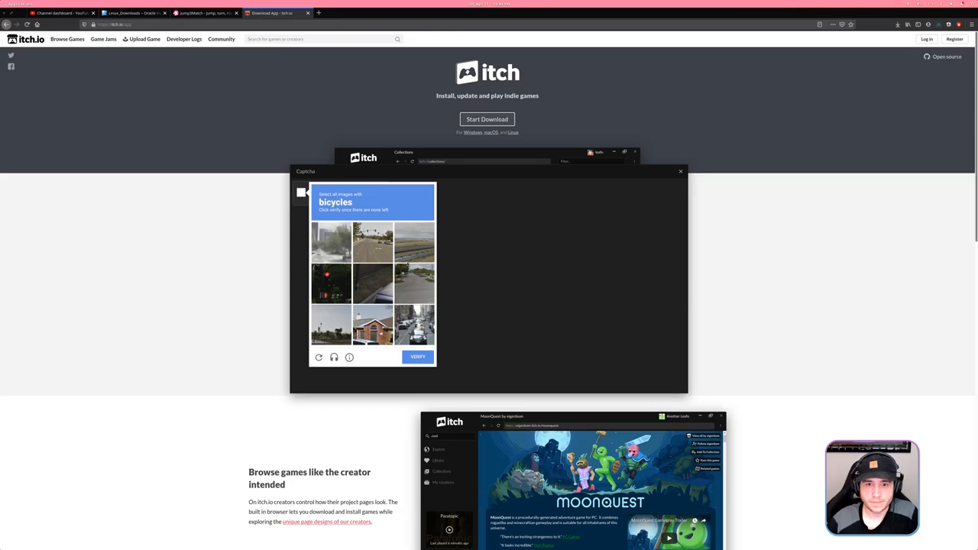
pyautogui.click(418, 357)
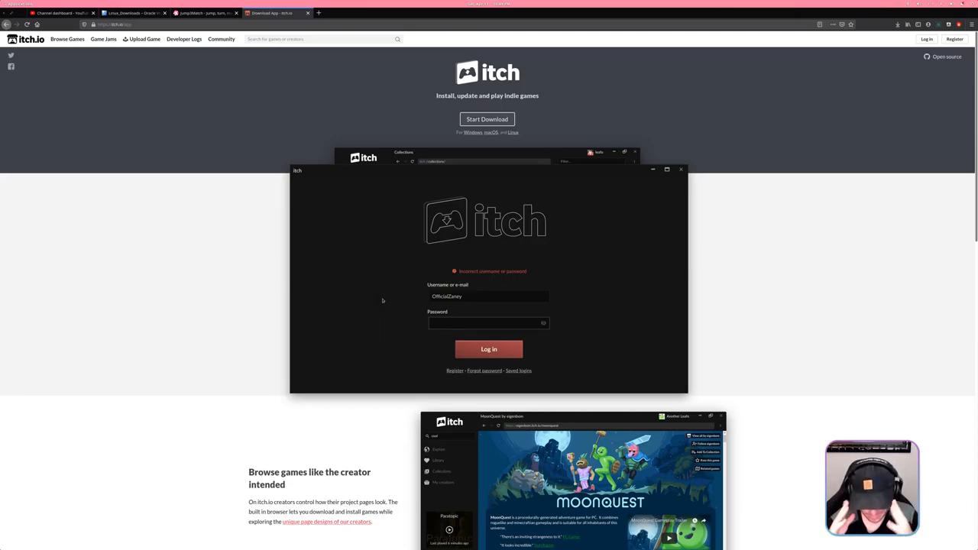
# Re-enter the password and retry logging in
pyautogui.click(488, 322)
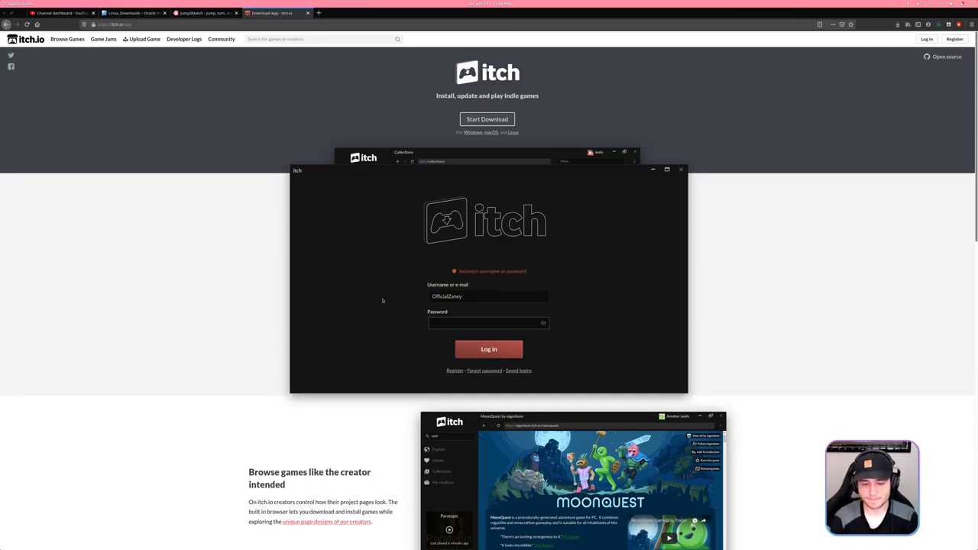
pyautogui.write('password')
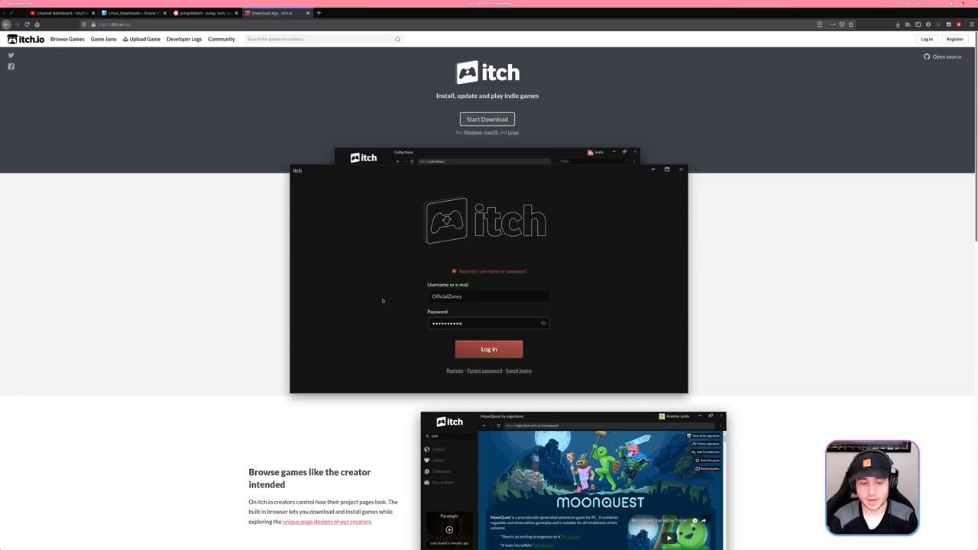
pyautogui.click(488, 349)
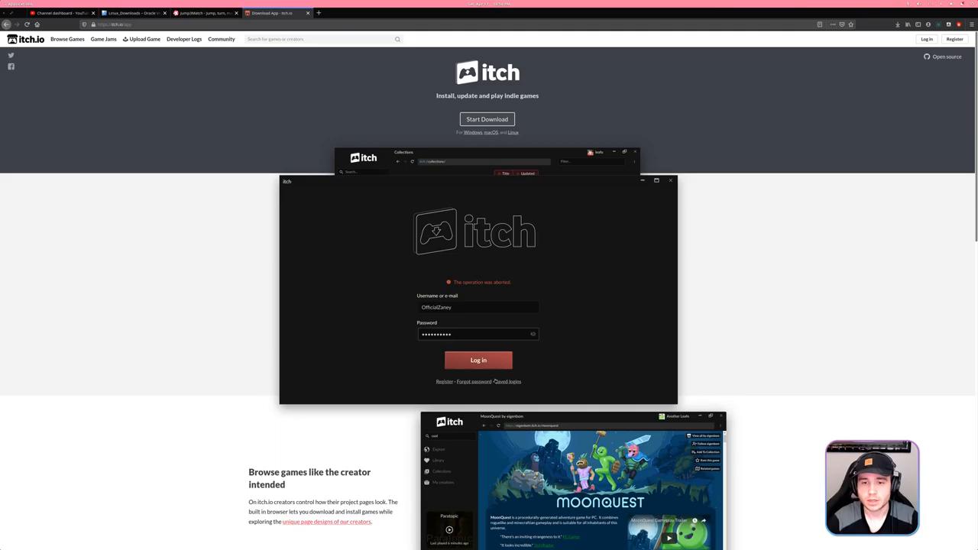
# Retry login, tick I'm not a robot, and submit traffic-light and bus captcha rounds
pyautogui.click(478, 360)
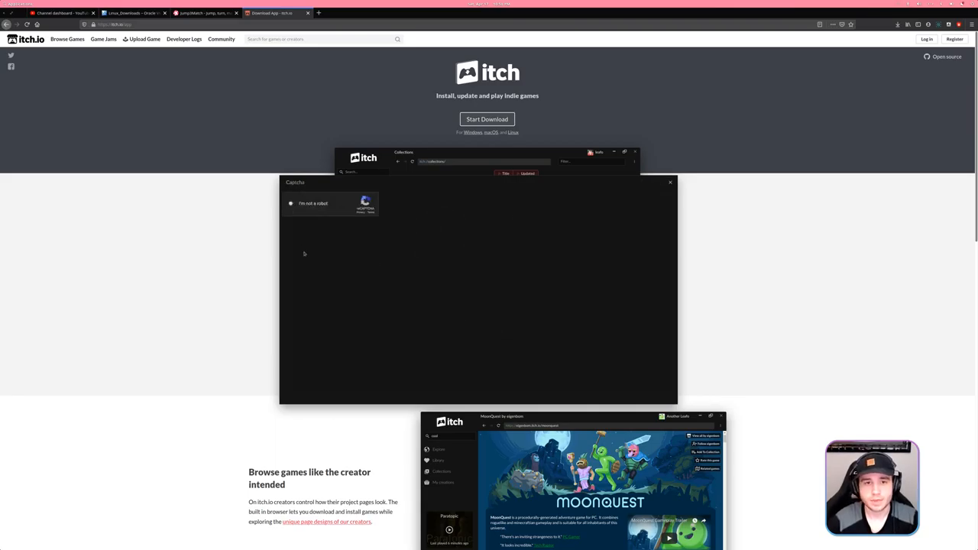
pyautogui.click(290, 203)
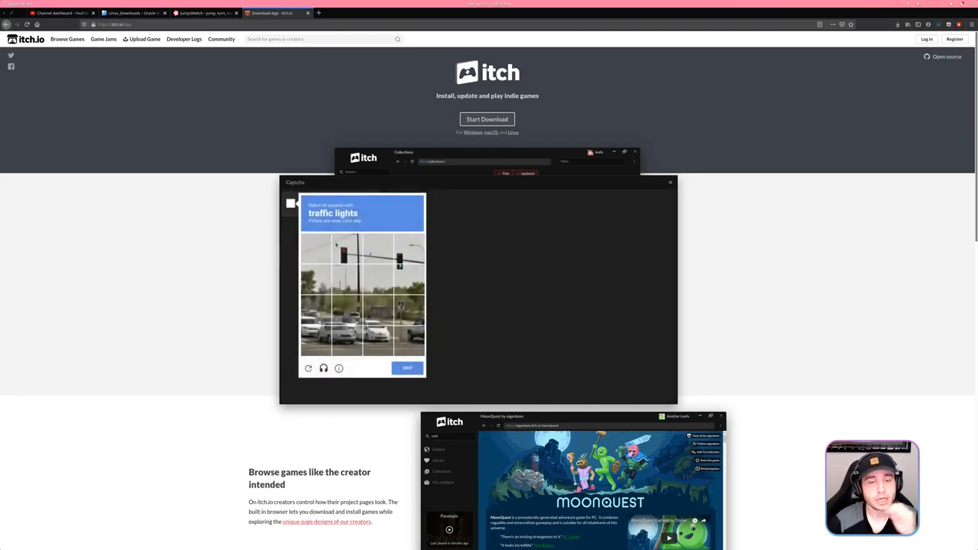
pyautogui.click(407, 367)
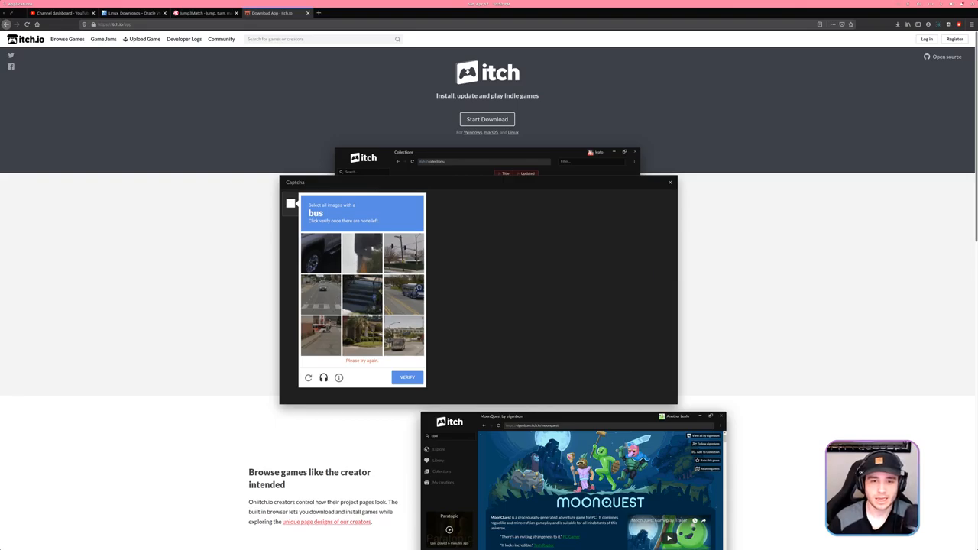
pyautogui.click(320, 335)
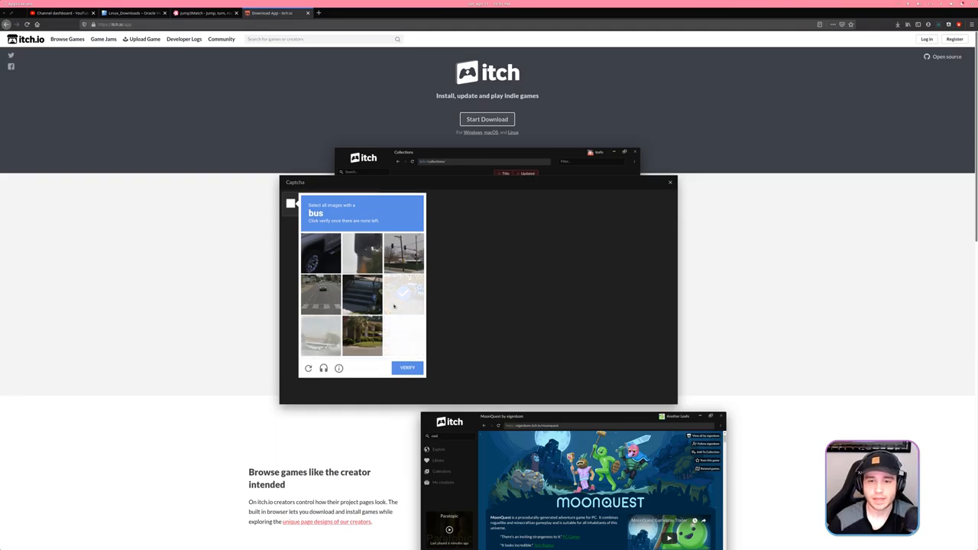
pyautogui.click(321, 336)
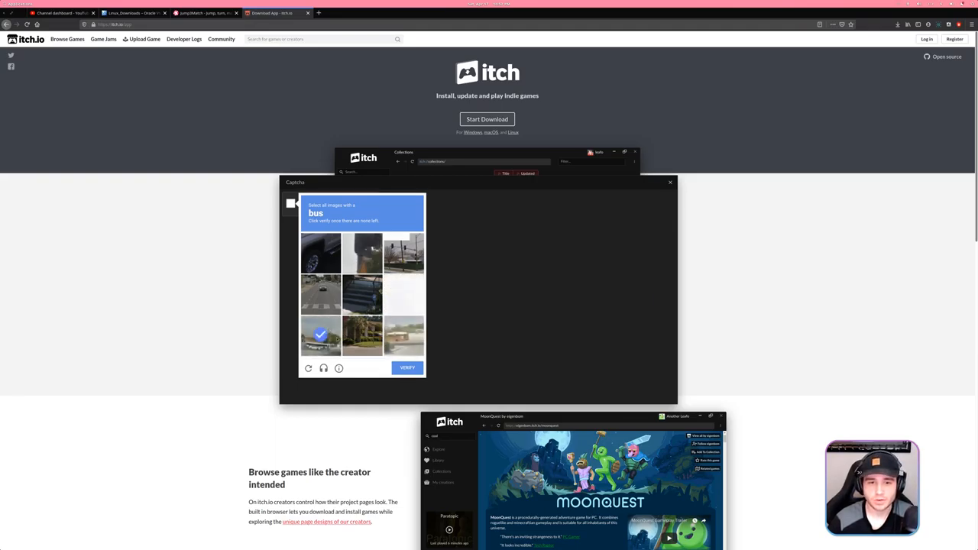
pyautogui.click(404, 336)
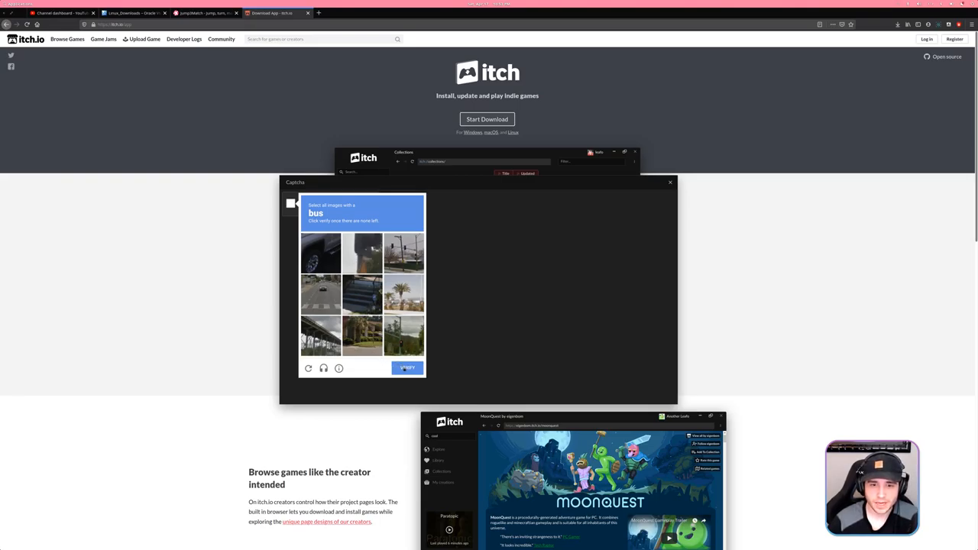
pyautogui.click(407, 367)
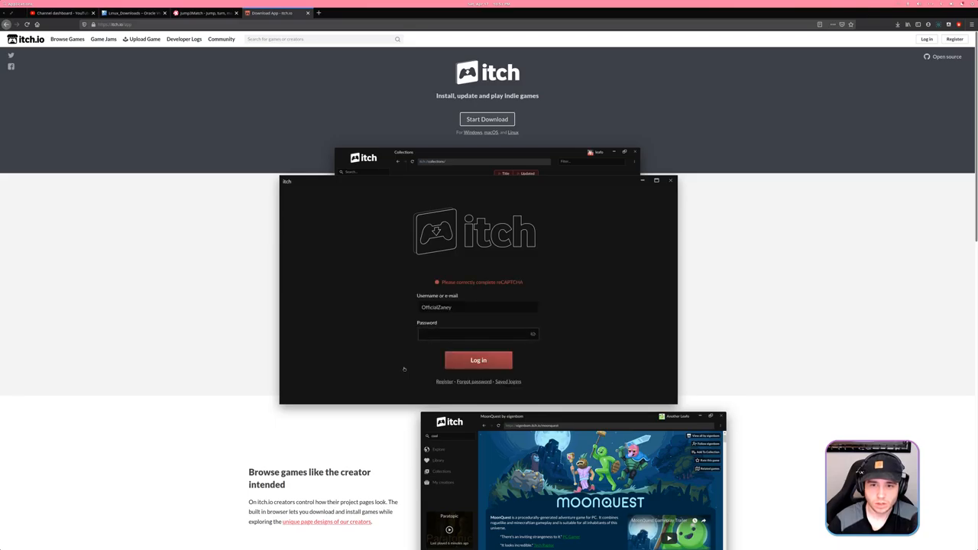
# Follow the Forgot password link to the itch.io Reset Password page
pyautogui.click(477, 335)
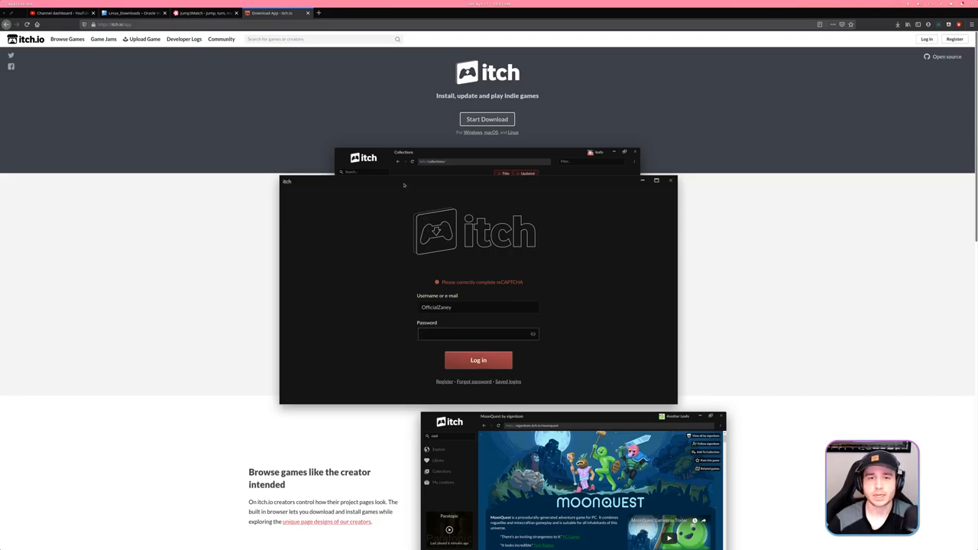
pyautogui.click(473, 381)
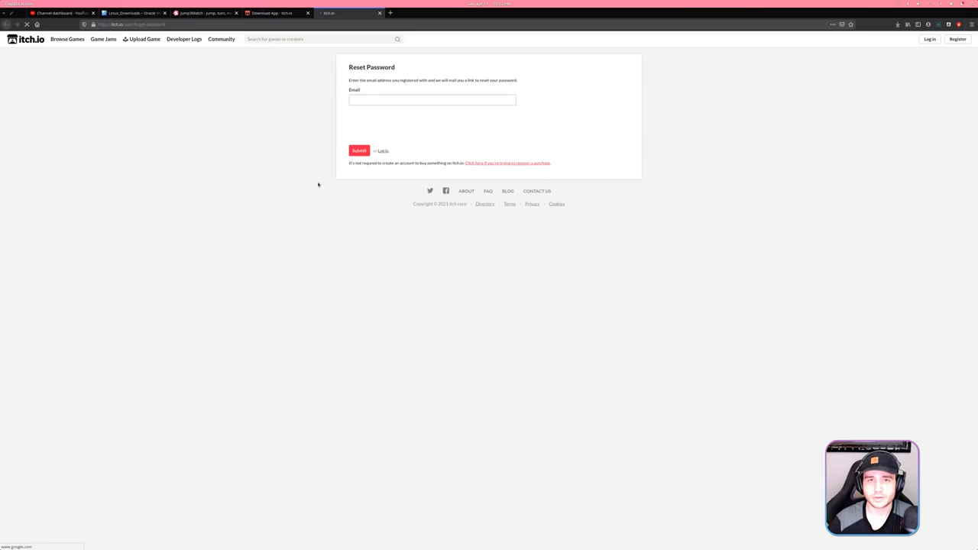